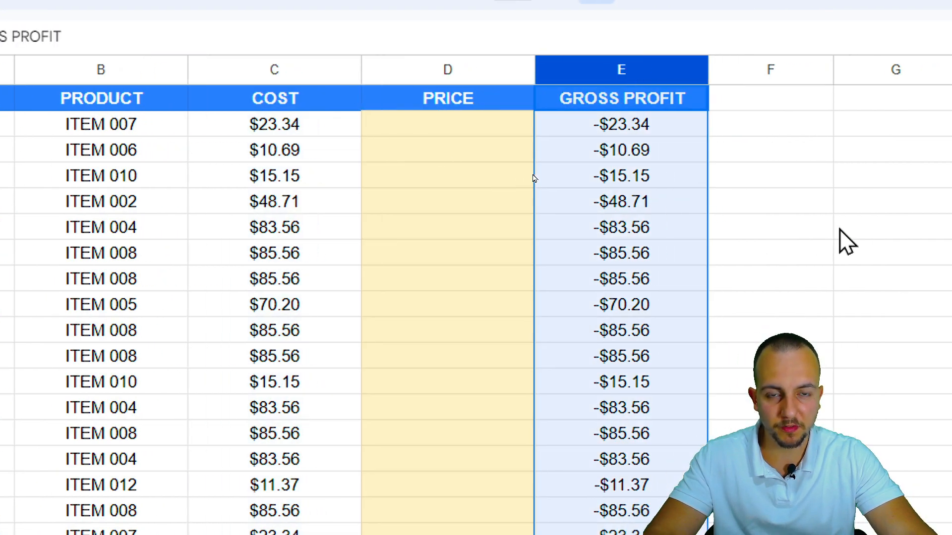
Step: Enter =D2-C2 in E2 for GROSS PROFIT and check the first product, ITEM 007
type("=D2-C2")
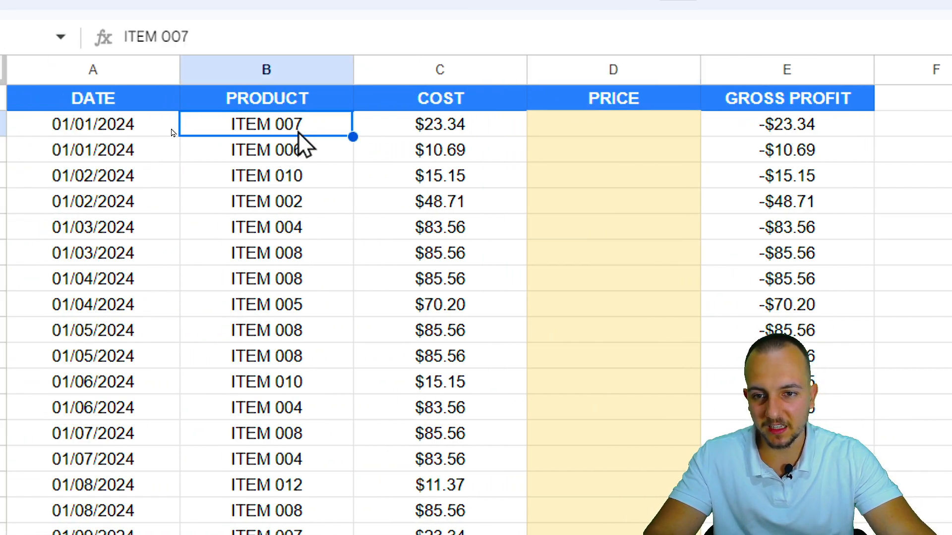
left_click(265, 176)
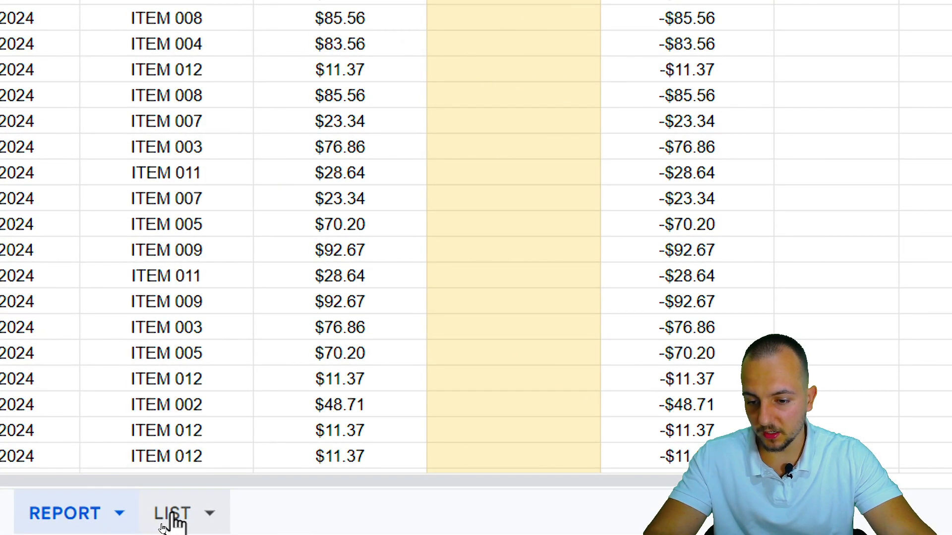
left_click(172, 513)
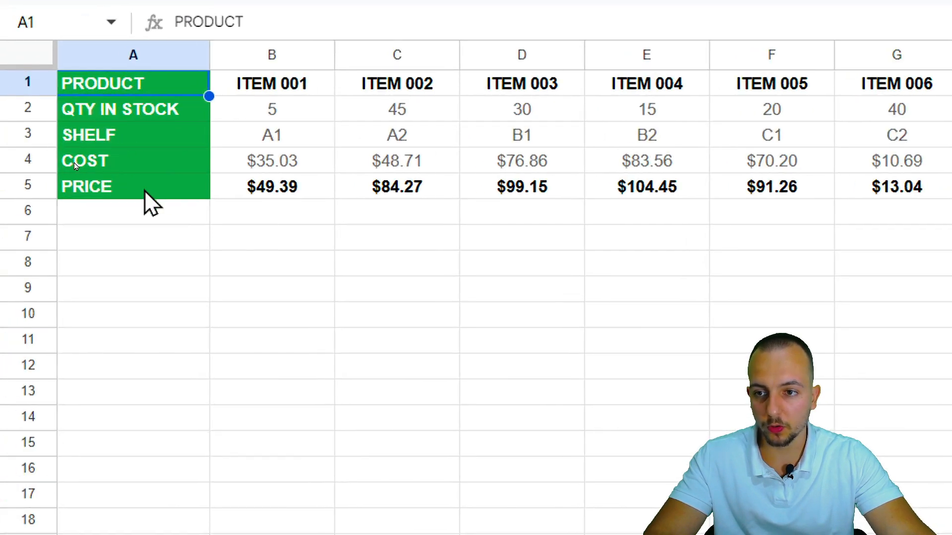
left_click(133, 109)
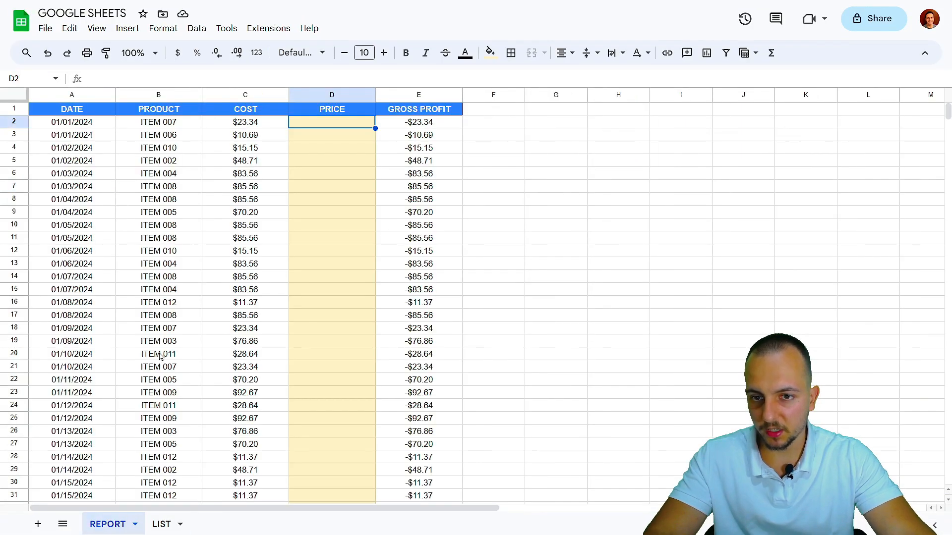
mouse_move(297, 202)
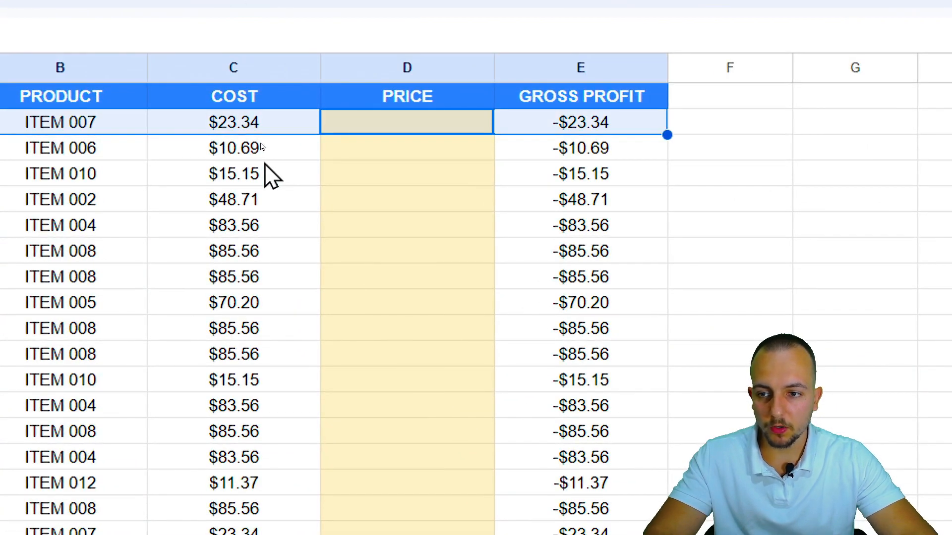
Step: Start an HLOOKUP formula in PRICE cell D2 using the =hlo autocomplete
left_click(407, 122)
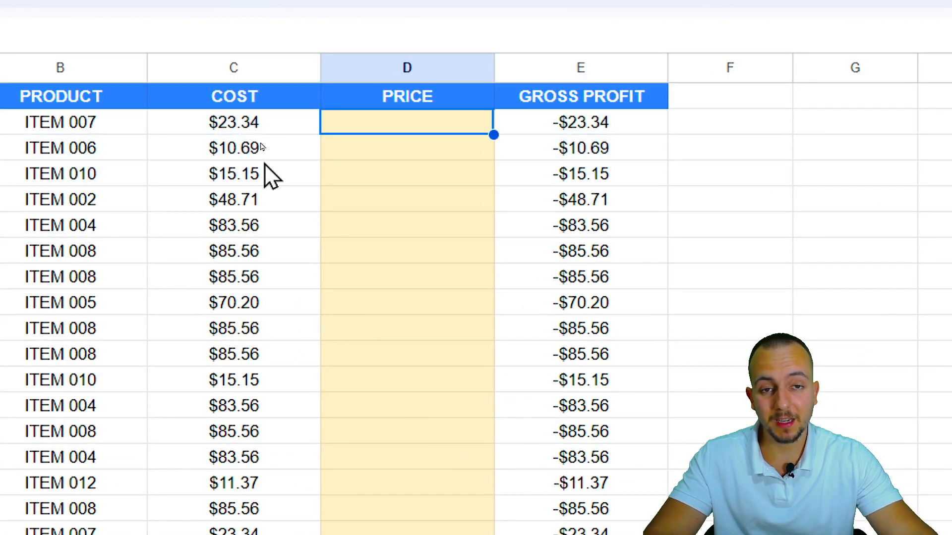
mouse_move(194, 209)
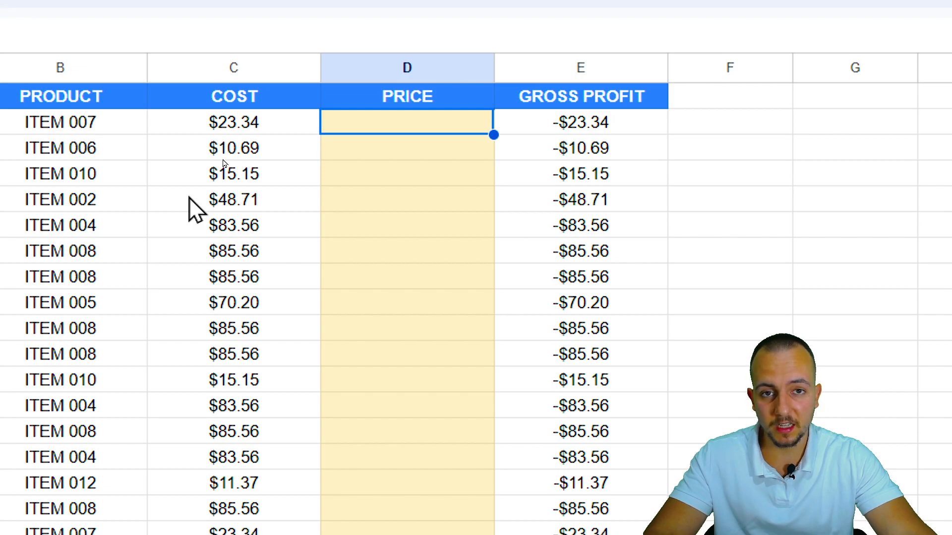
mouse_move(160, 228)
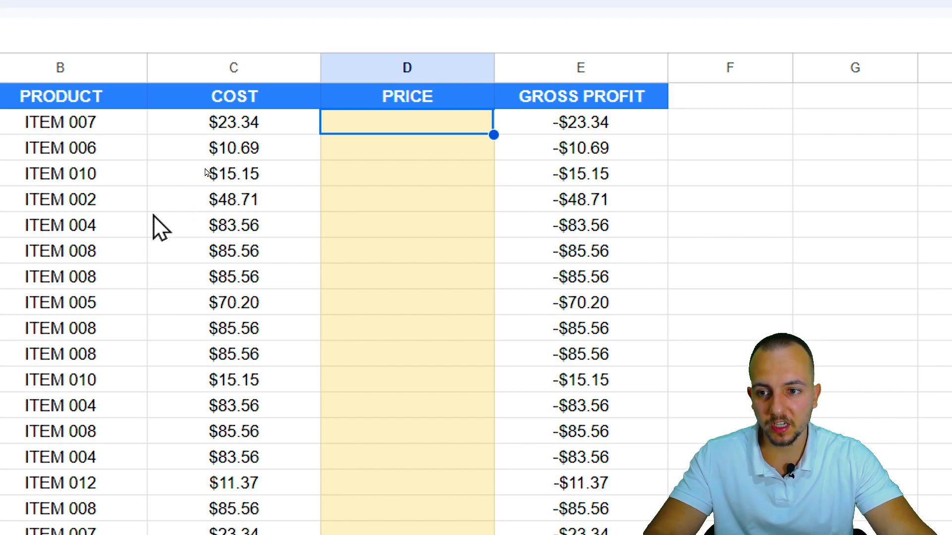
type("=")
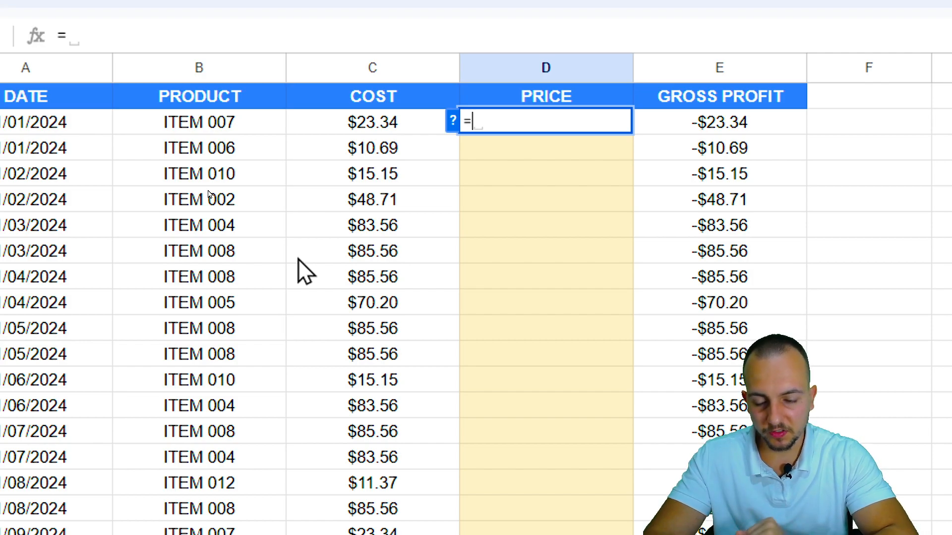
type("hlo")
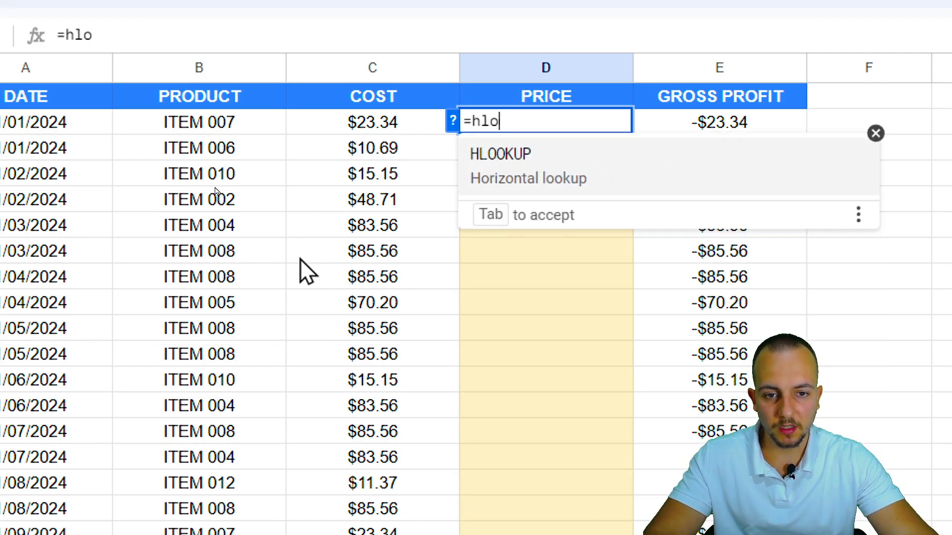
key("Tab")
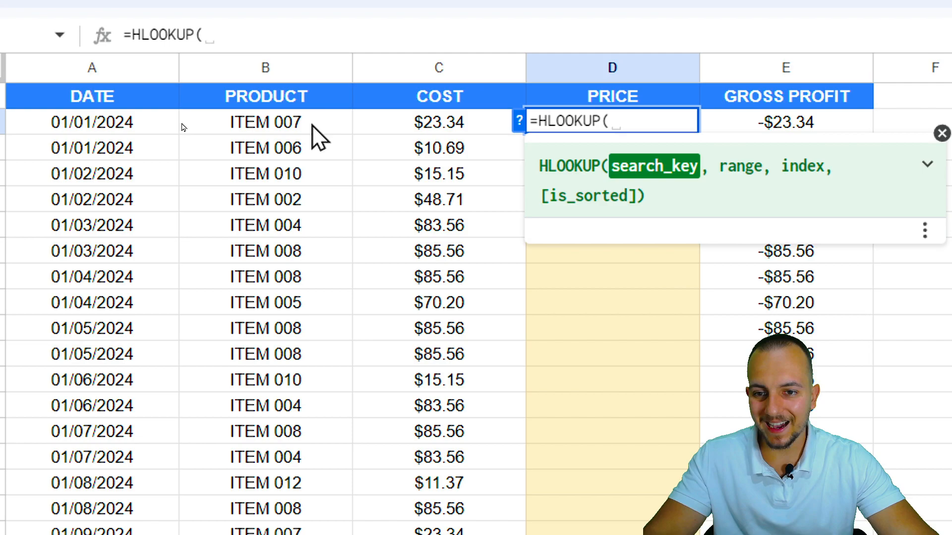
Step: Use B2 (ITEM 007) as the HLOOKUP search key, followed by a comma
left_click(266, 148)
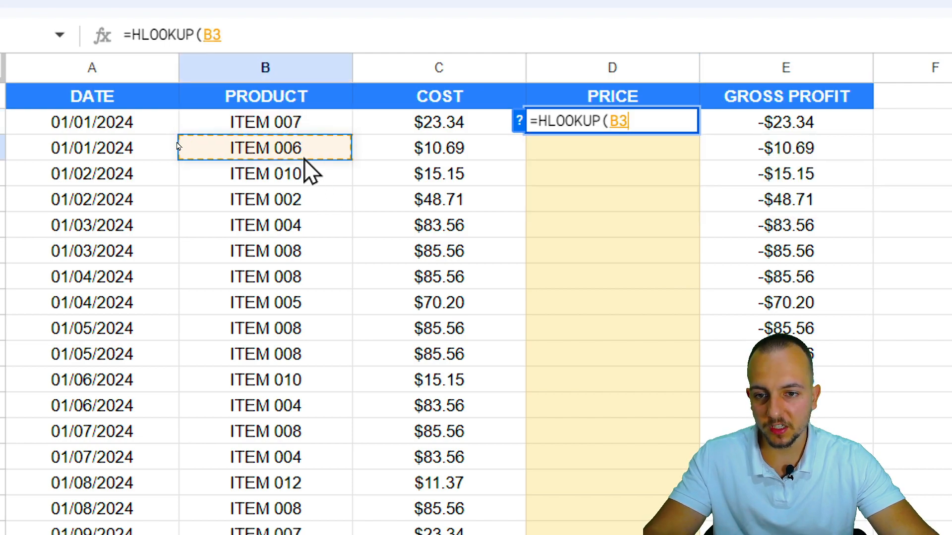
left_click(265, 225)
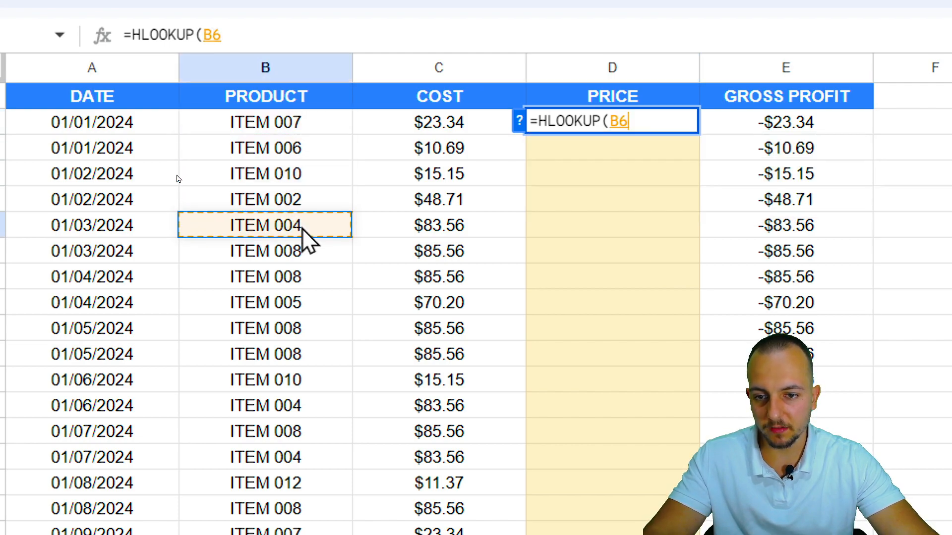
left_click(266, 122)
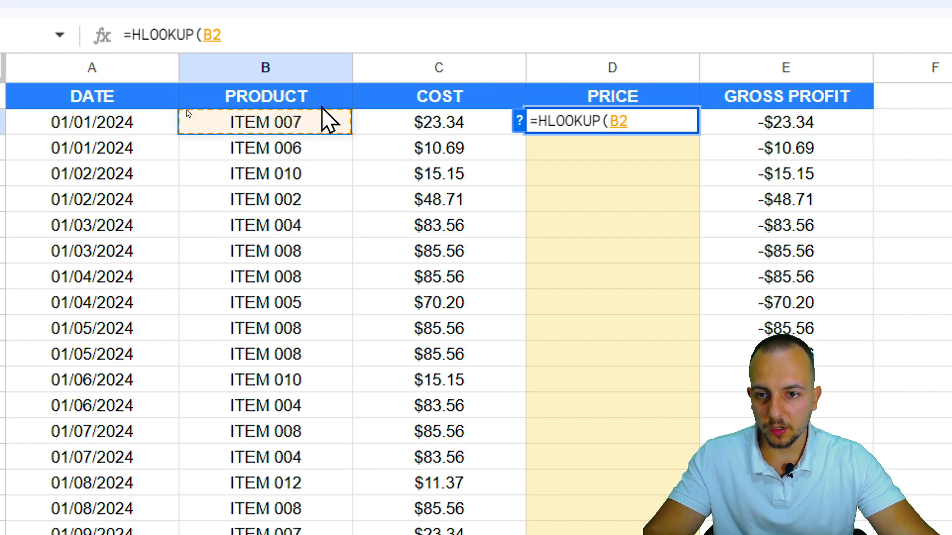
mouse_move(535, 290)
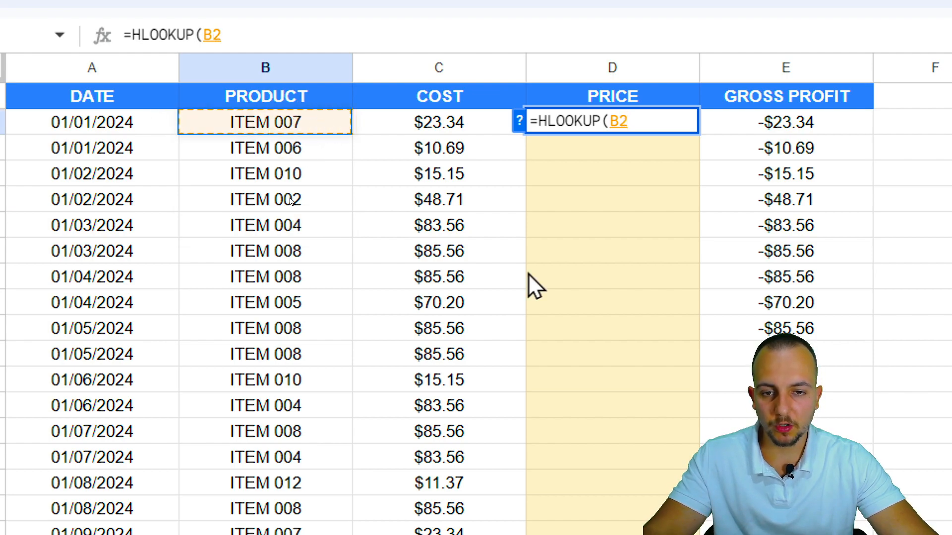
type(",")
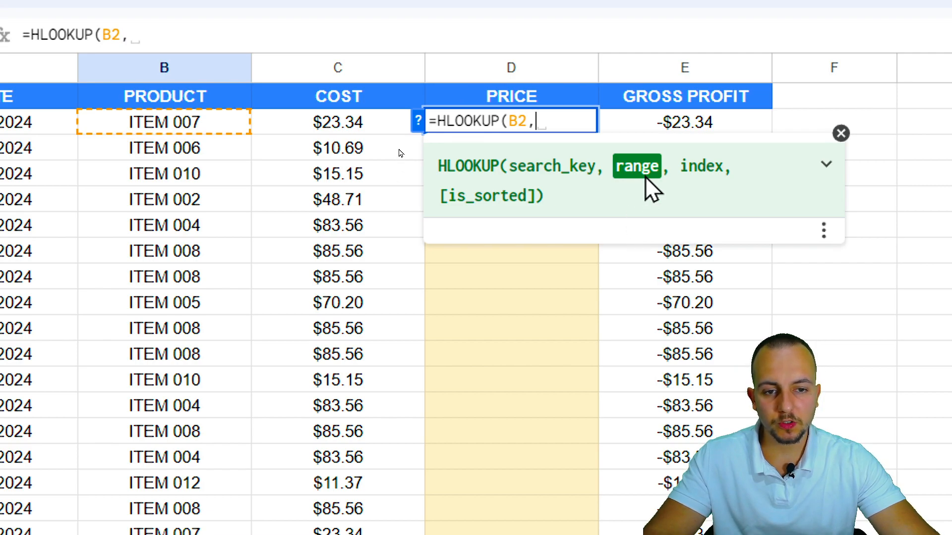
mouse_move(573, 340)
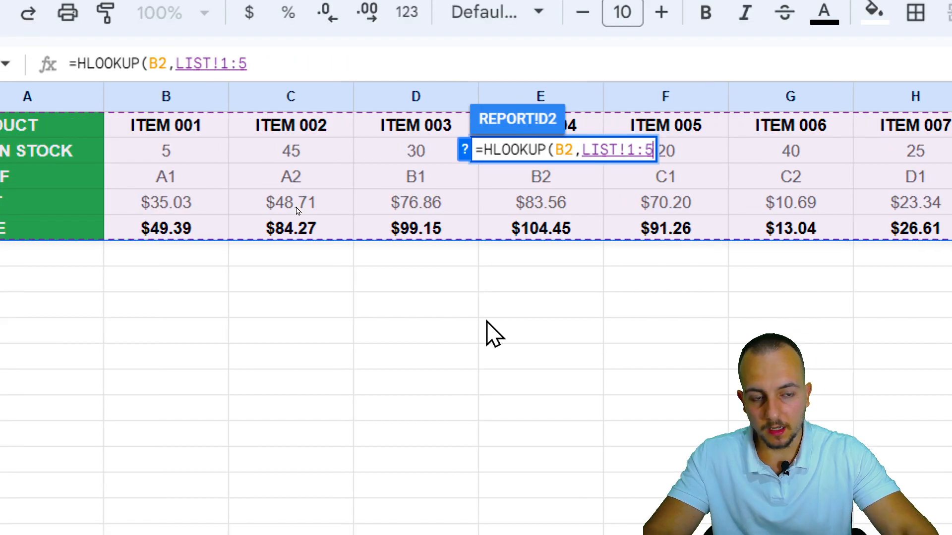
Step: Lock the HLOOKUP range as LIST!$1:$5 and add a comma for the index
key("f4")
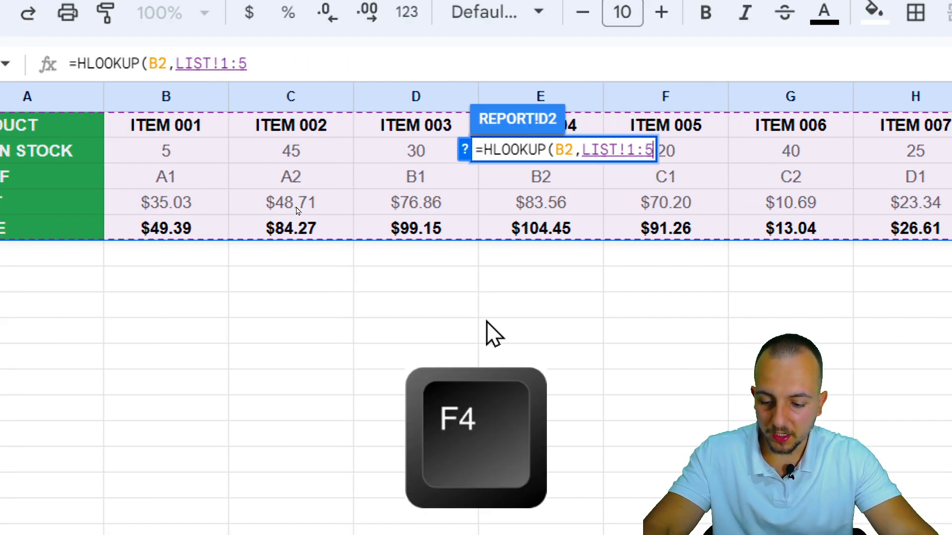
key("f4")
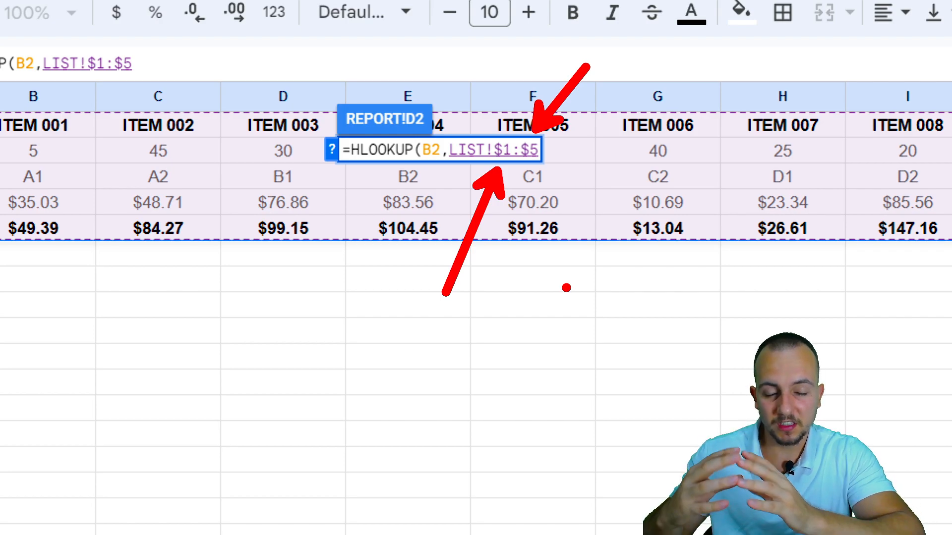
type(",")
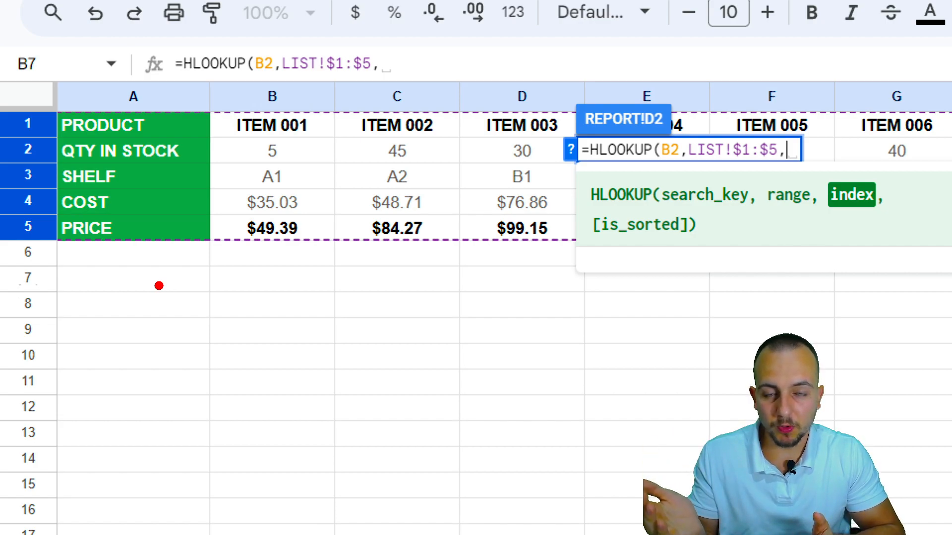
mouse_move(102, 121)
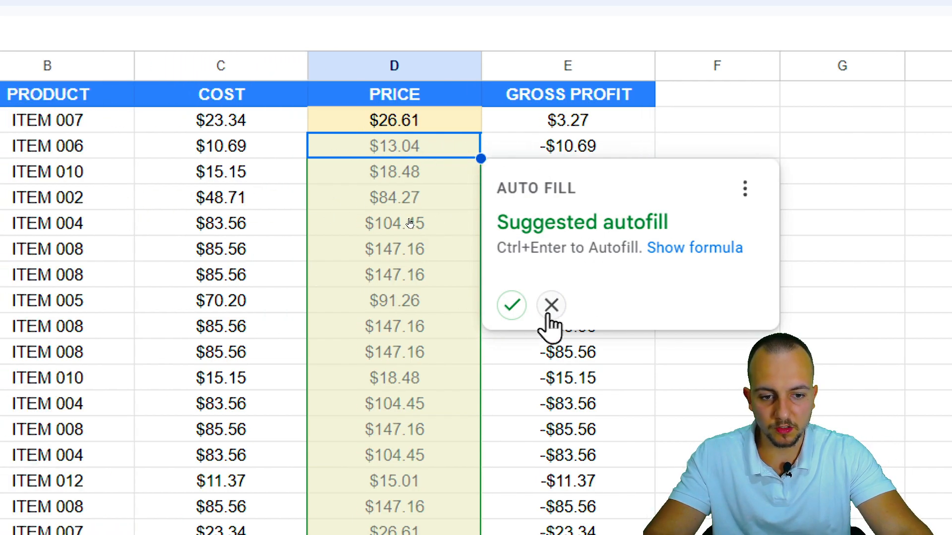
Step: Dismiss the Suggested autofill card so the PRICE formula fills down all rows
left_click(550, 305)
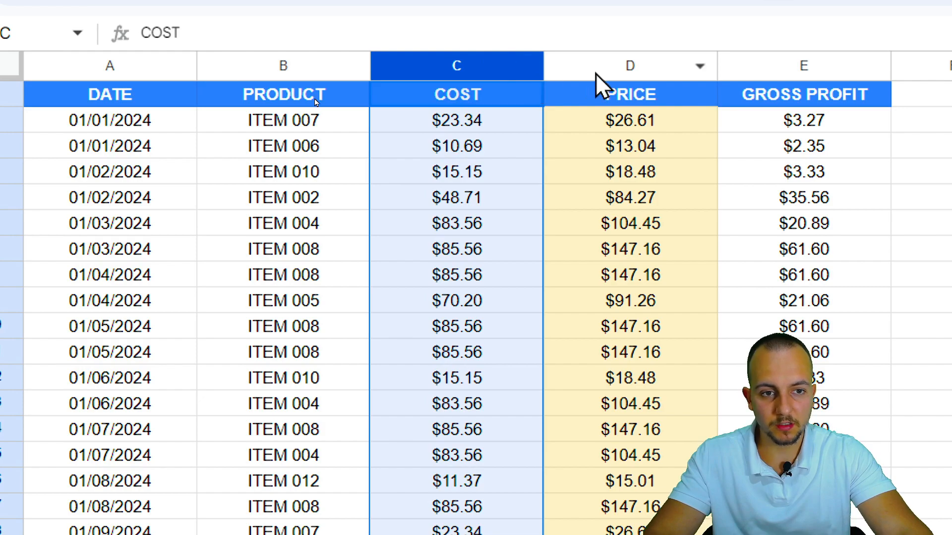
left_click(802, 66)
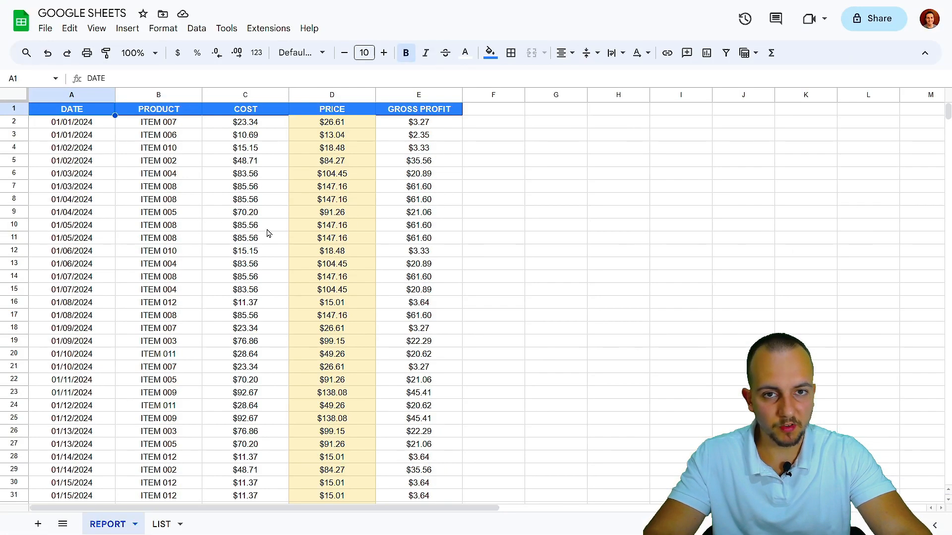
mouse_move(475, 279)
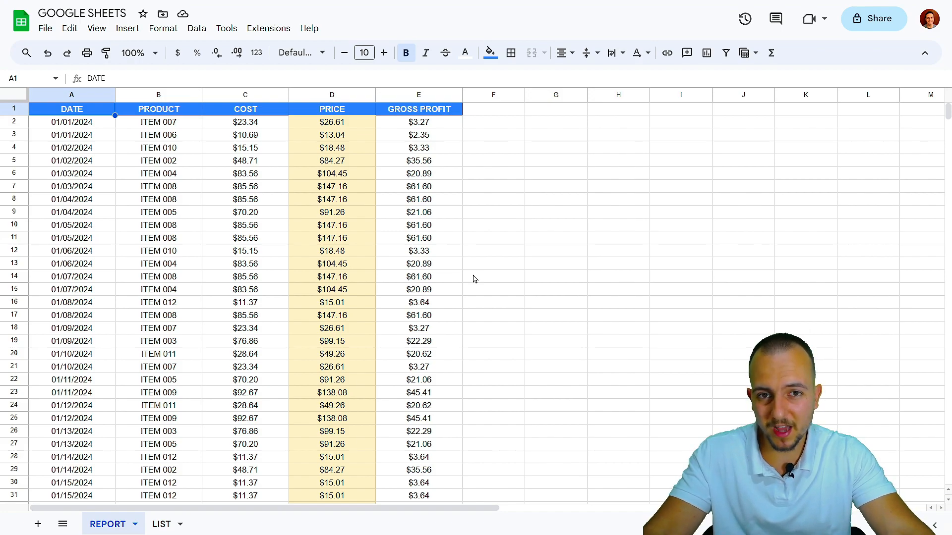